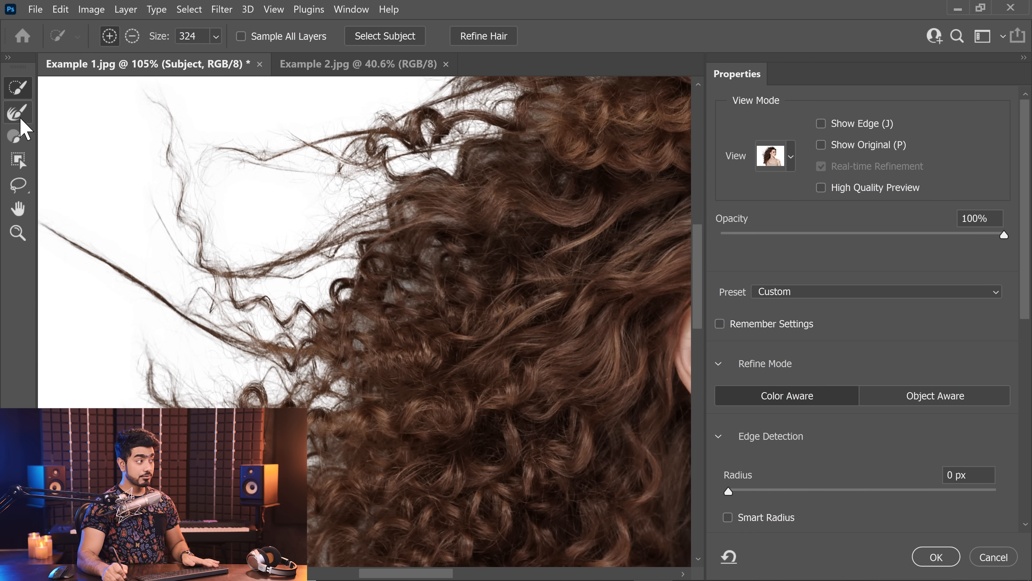
Refine the mask edge over the stray flyaway curls on the left side of her hair
left_click(18, 112)
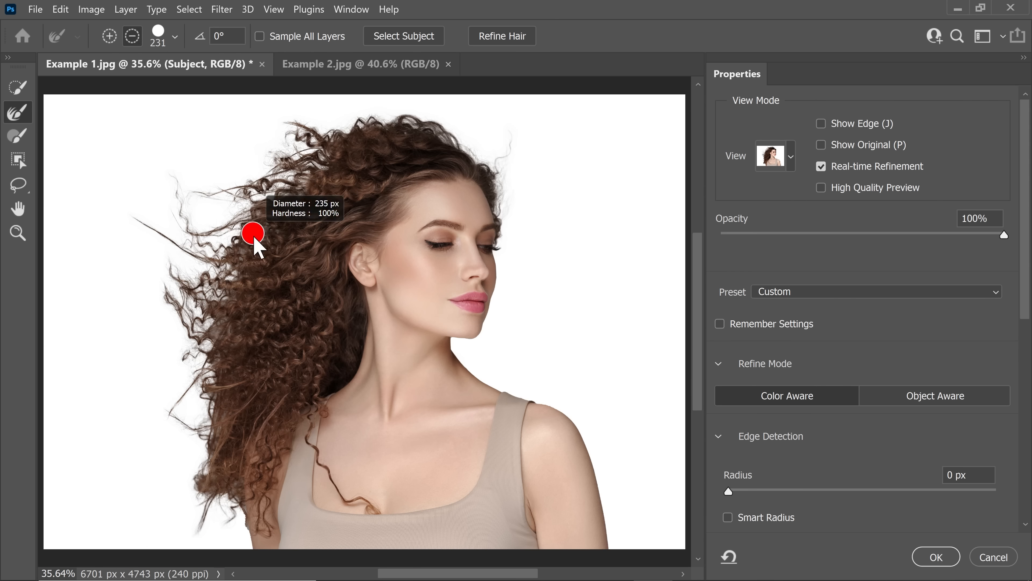
left_click_drag(253, 234, 175, 472)
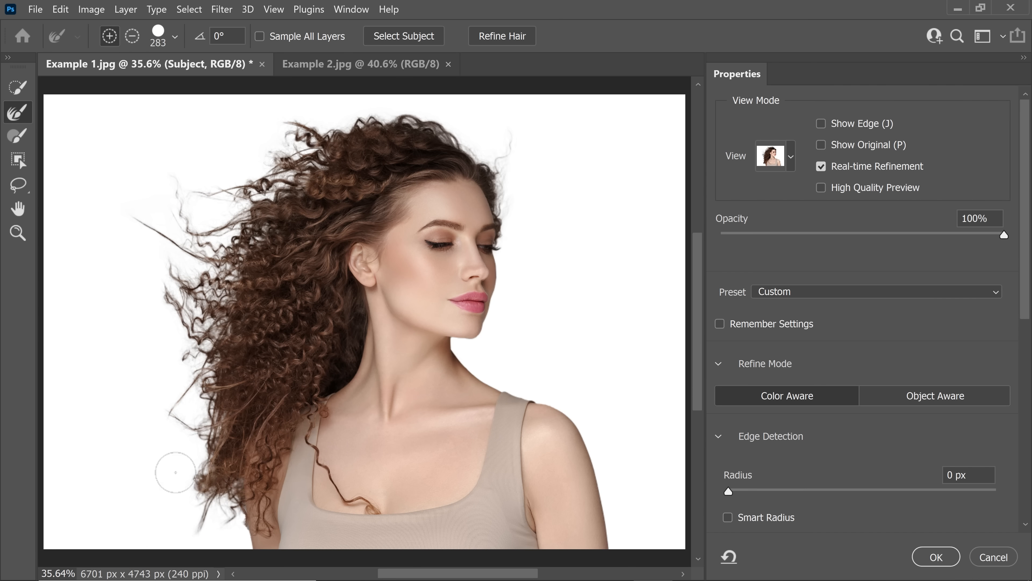